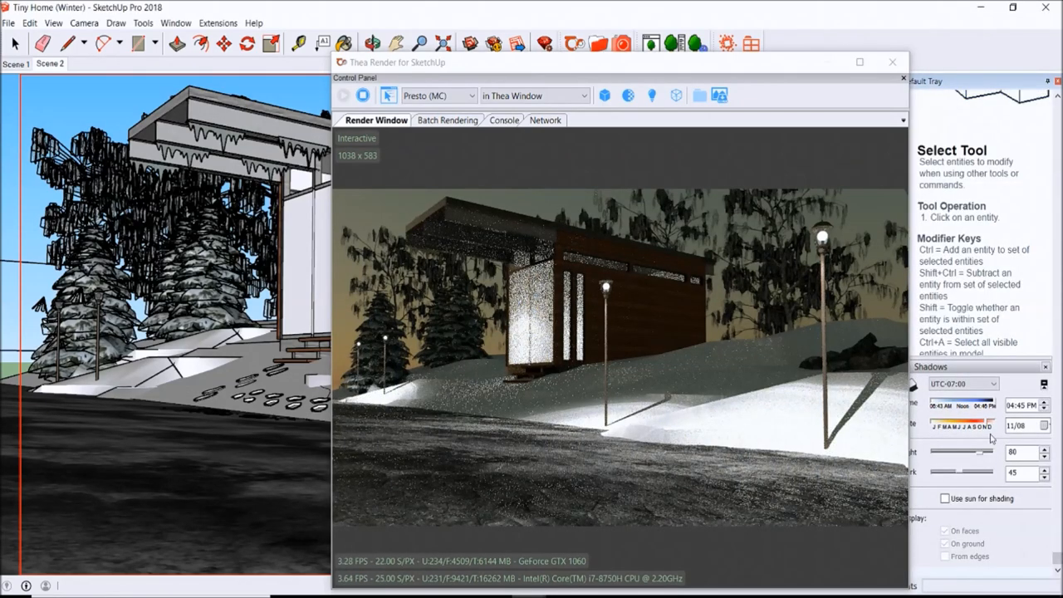
{"action": "mouse_move", "coordinate": [1030, 113]}
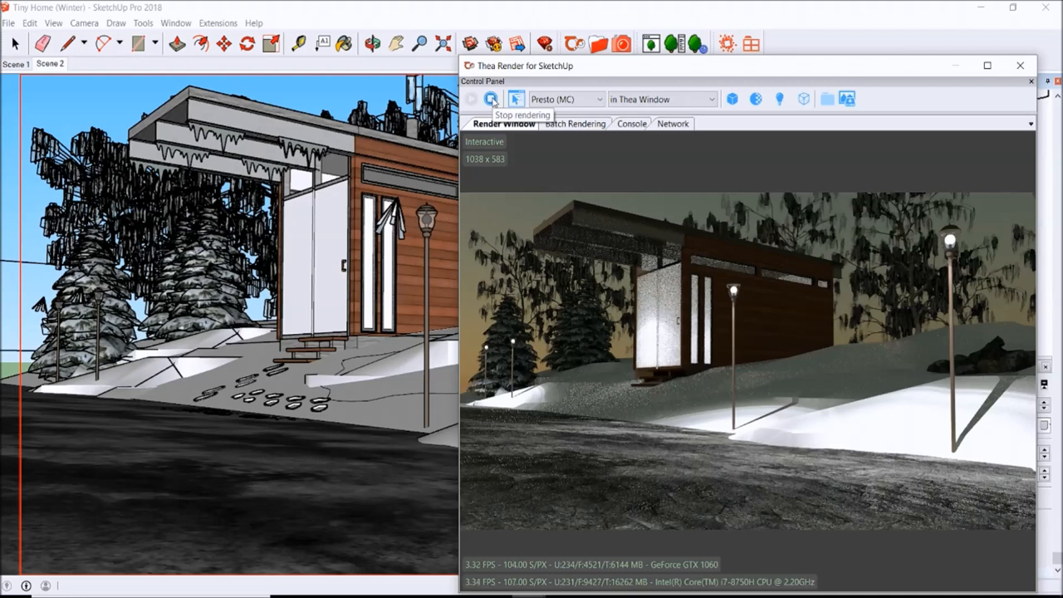
- Stop the interactive render and show the Environment's Image-Based Lighting settings
{"action": "left_click", "coordinate": [492, 100]}
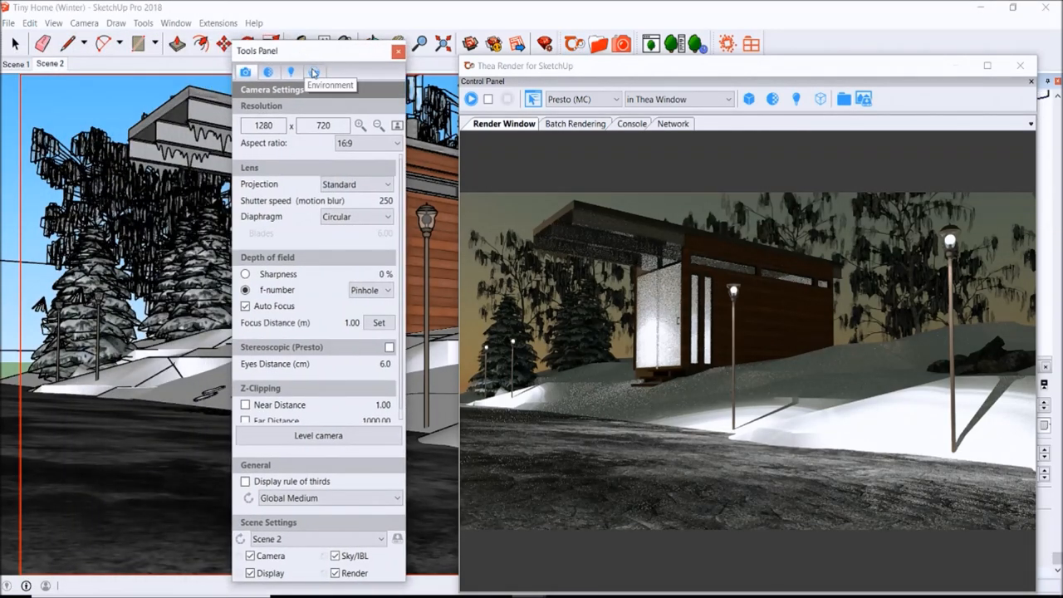
{"action": "left_click", "coordinate": [316, 73]}
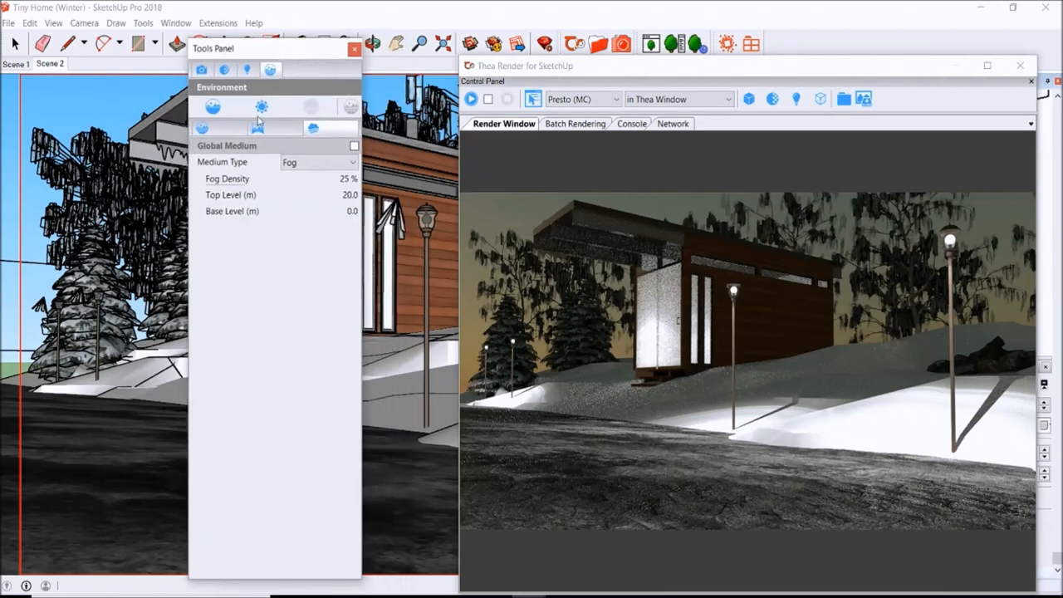
{"action": "left_click", "coordinate": [256, 128]}
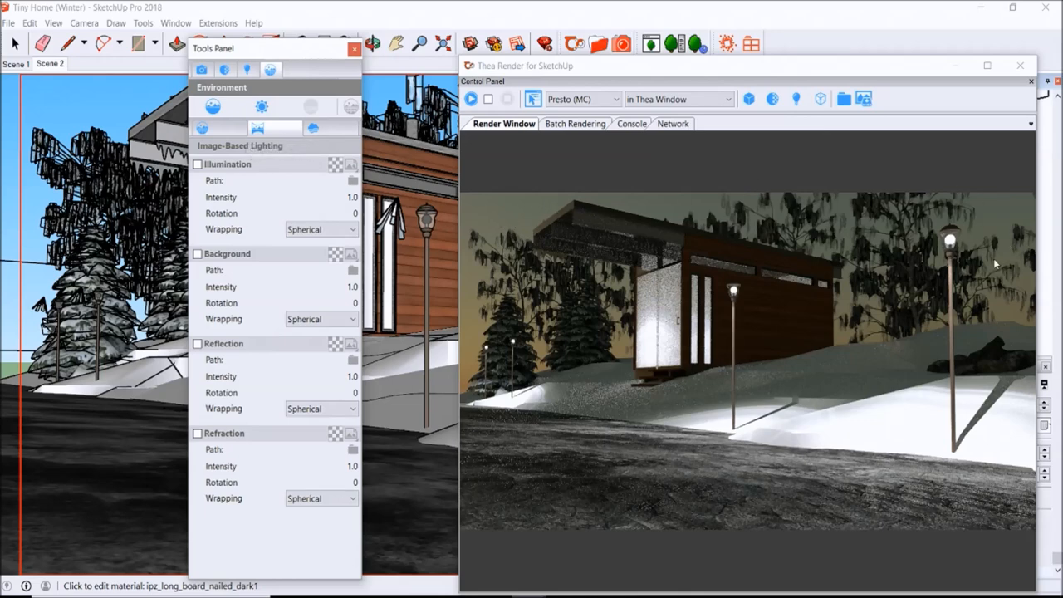
{"action": "mouse_move", "coordinate": [1007, 316]}
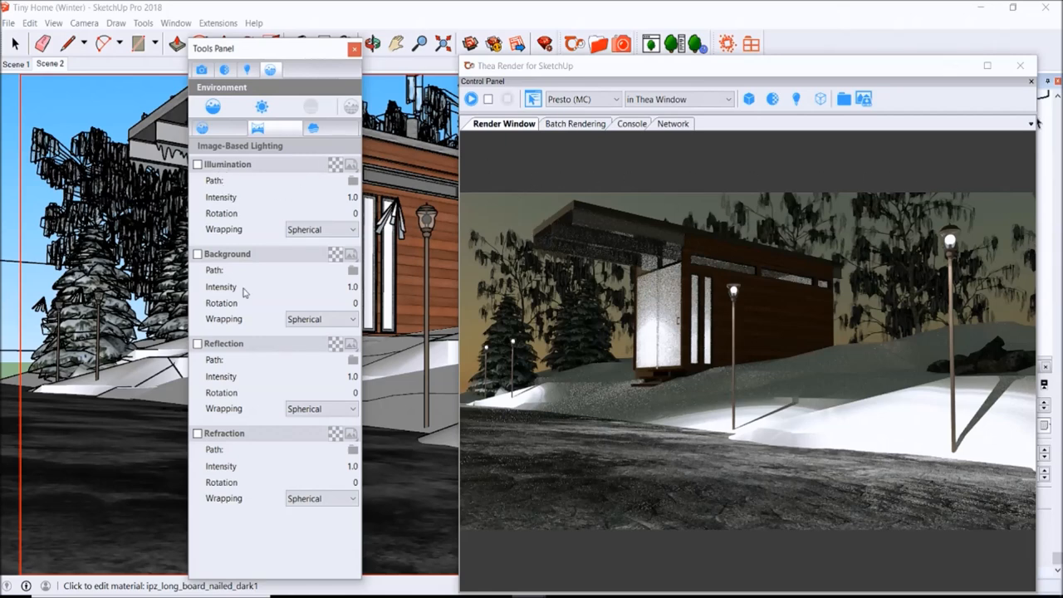
- Show the Global Medium settings with Fog at 25% density
{"action": "left_click", "coordinate": [312, 128]}
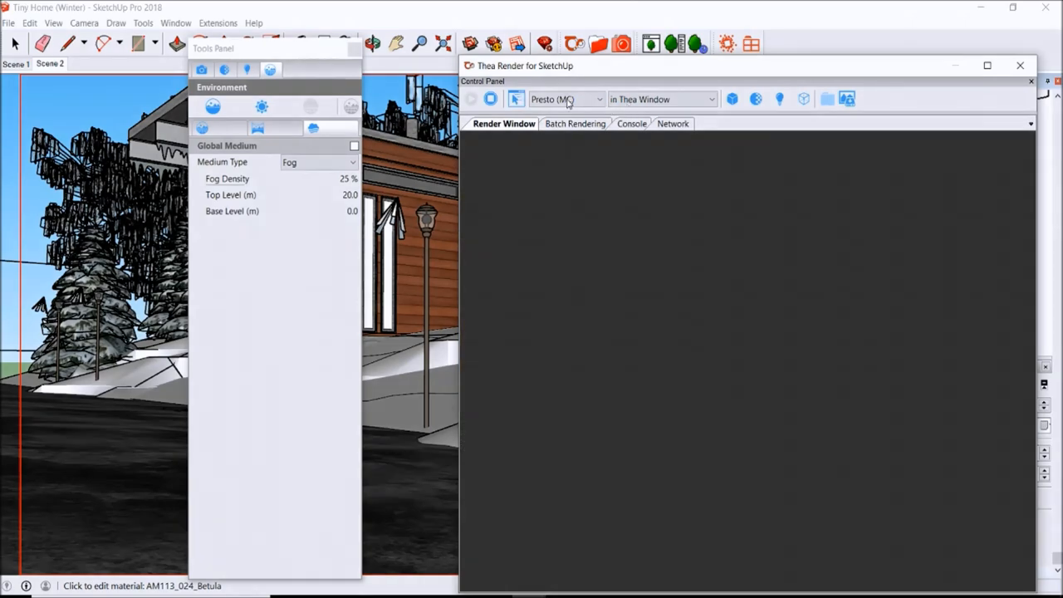
- Restart the interactive night render and keep Fog as the global medium type
{"action": "left_click", "coordinate": [472, 99]}
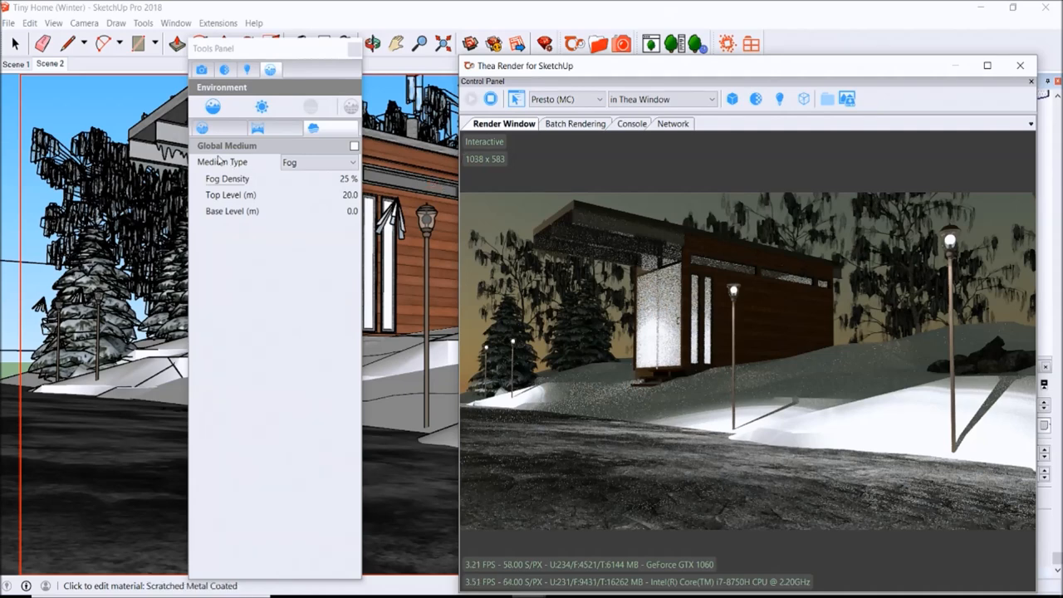
{"action": "left_click", "coordinate": [347, 163]}
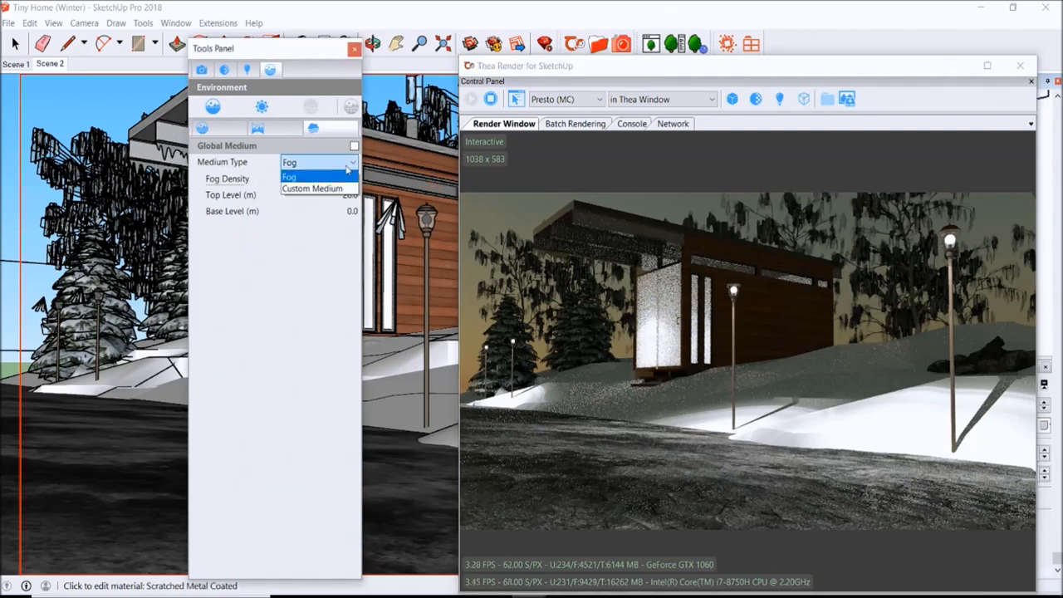
{"action": "left_click", "coordinate": [289, 176]}
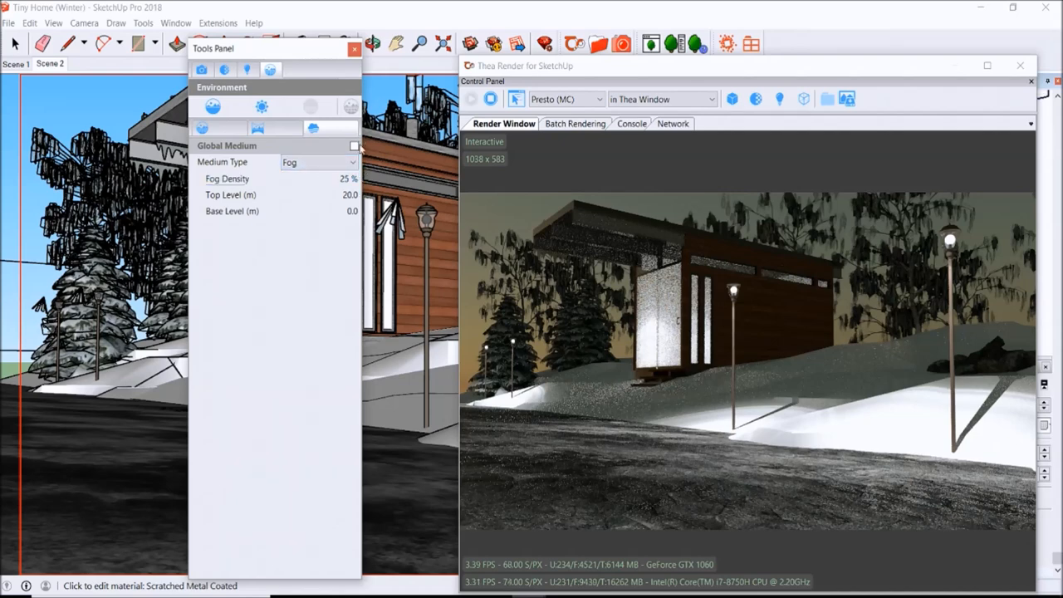
{"action": "left_click", "coordinate": [354, 147]}
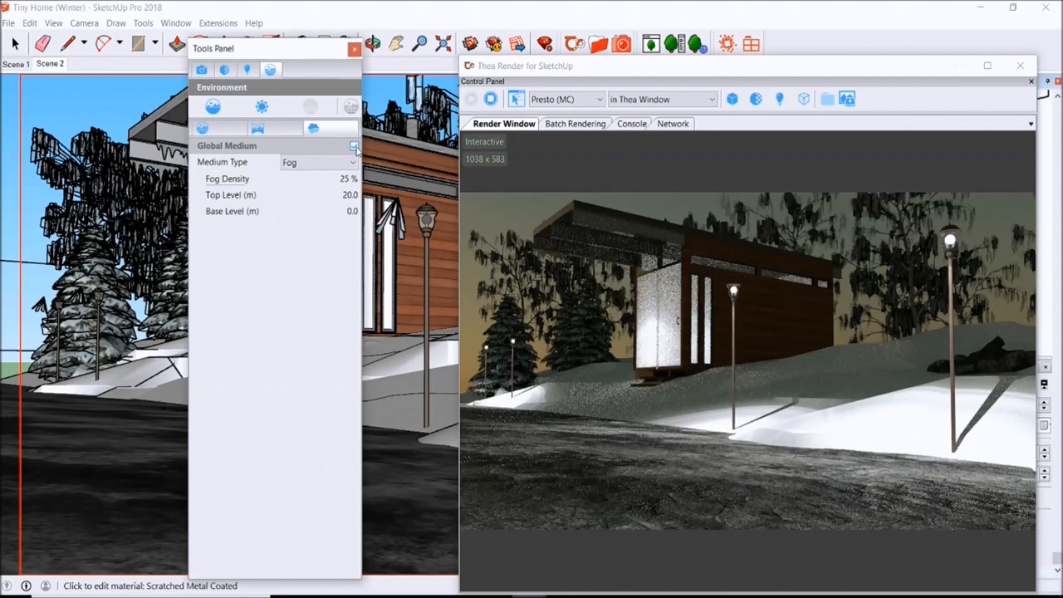
{"action": "left_click", "coordinate": [355, 147]}
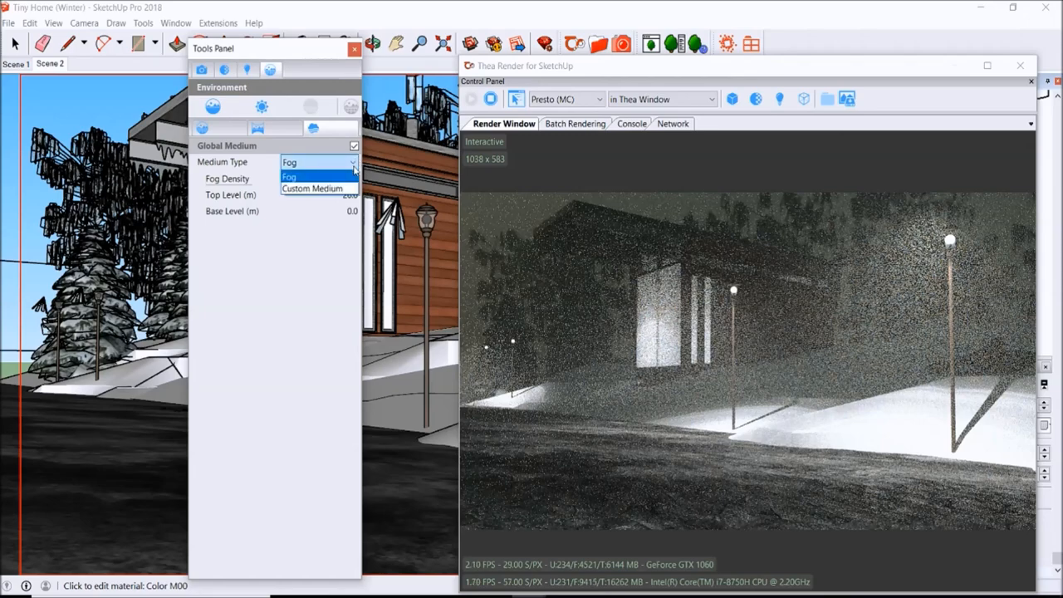
- Switch the global medium from Fog to Custom Medium with scatter density 0.03
{"action": "left_click", "coordinate": [312, 190]}
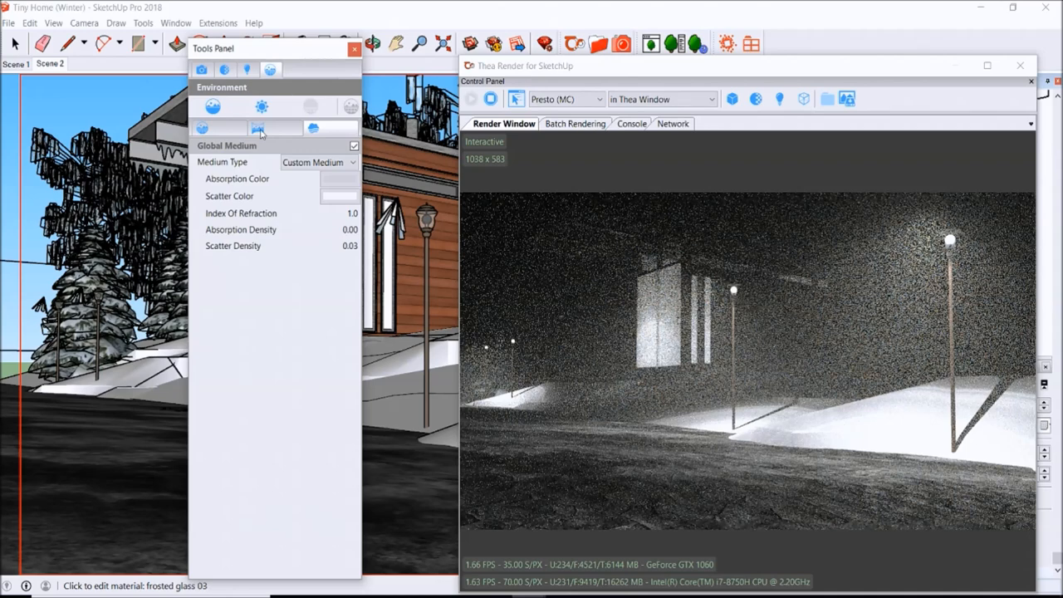
{"action": "left_click", "coordinate": [274, 128]}
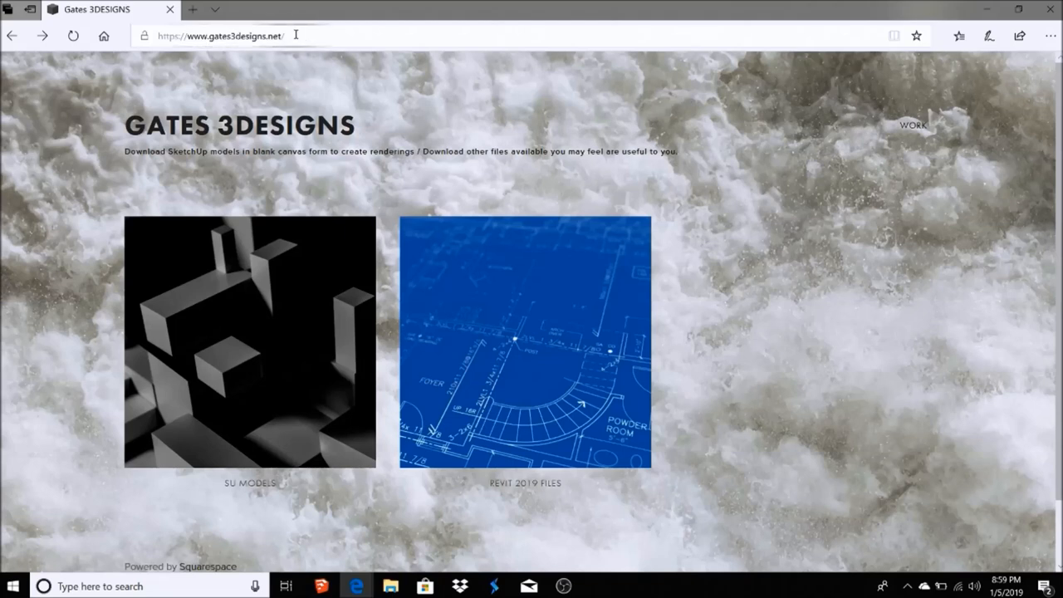
{"action": "mouse_move", "coordinate": [297, 108]}
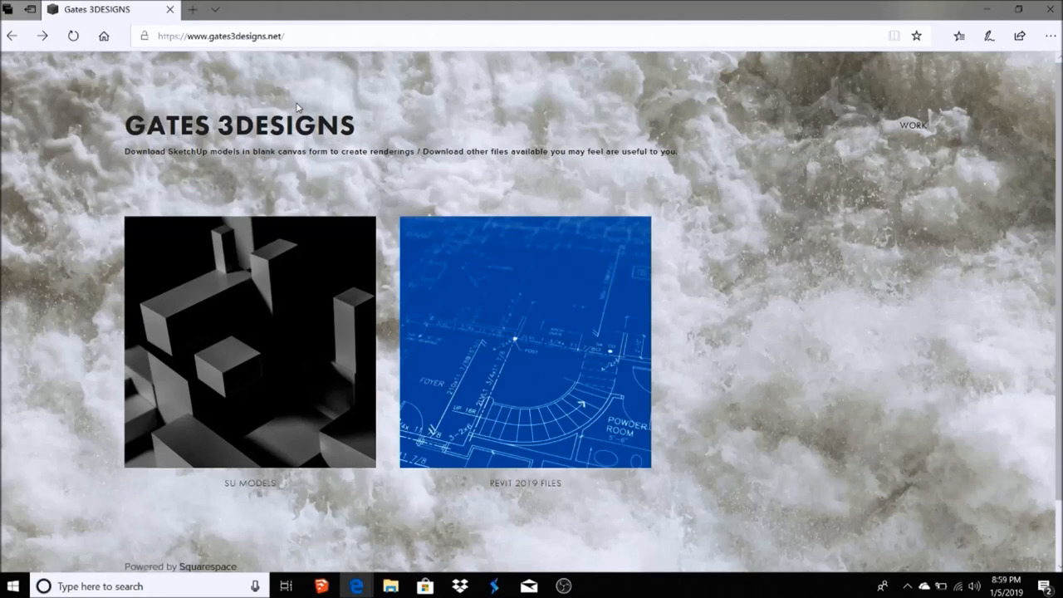
{"action": "mouse_move", "coordinate": [239, 400]}
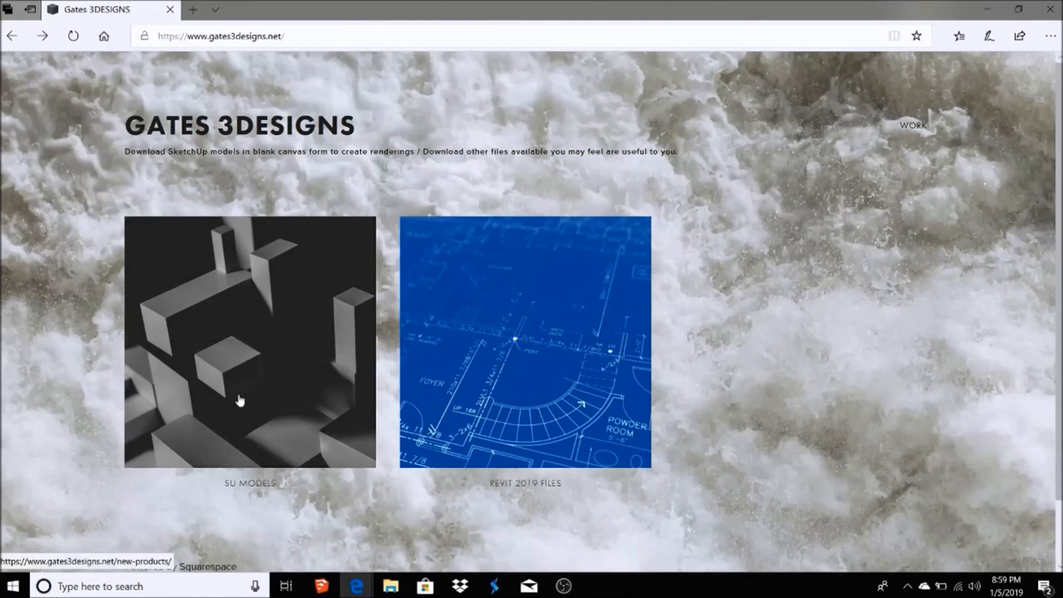
- Browse the SU Models catalogue listing Big Kitchen Model, Strip Mall and Tiny Home Winter
{"action": "left_click", "coordinate": [249, 342]}
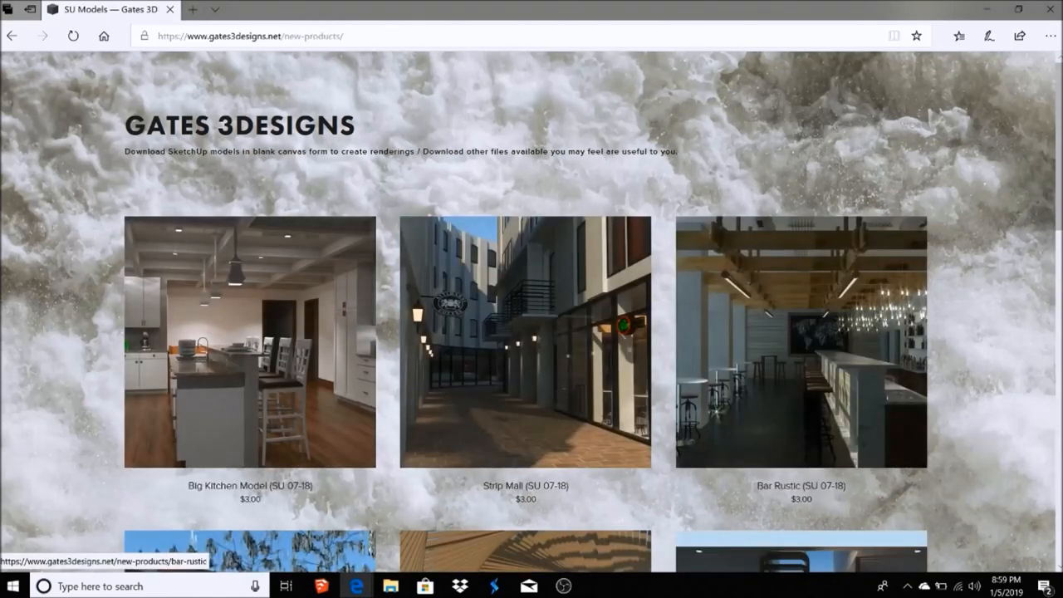
{"action": "scroll", "scroll_direction": "down", "scroll_amount": 3}
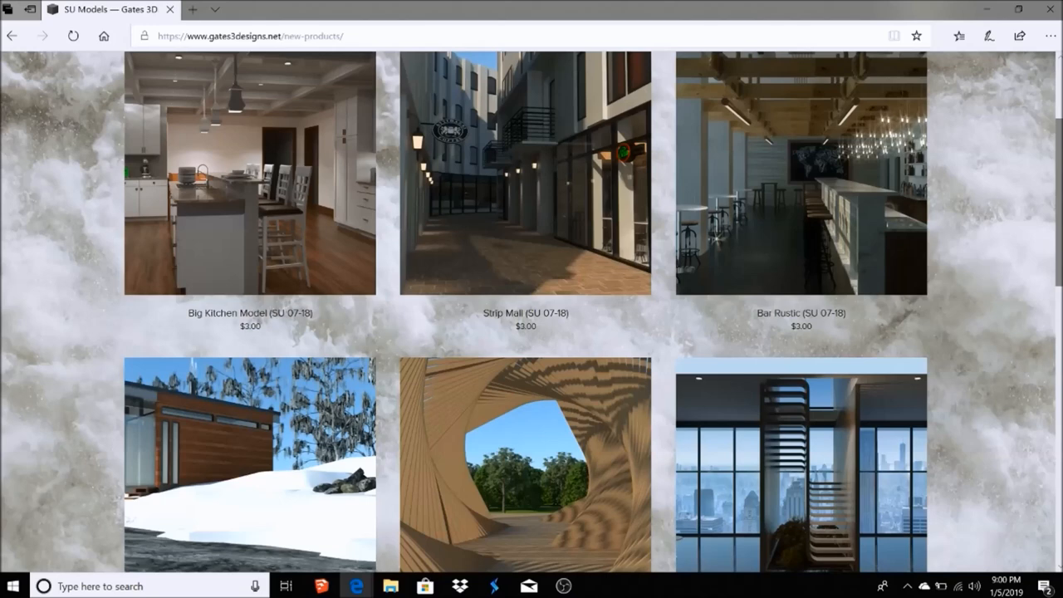
{"action": "mouse_move", "coordinate": [551, 206]}
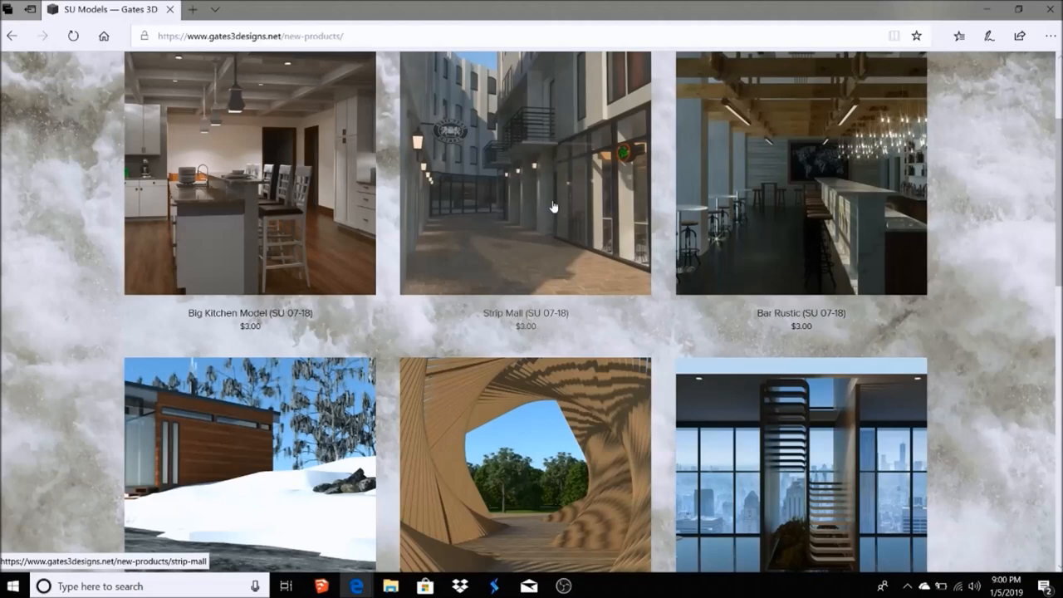
{"action": "scroll", "scroll_direction": "down", "scroll_amount": 3}
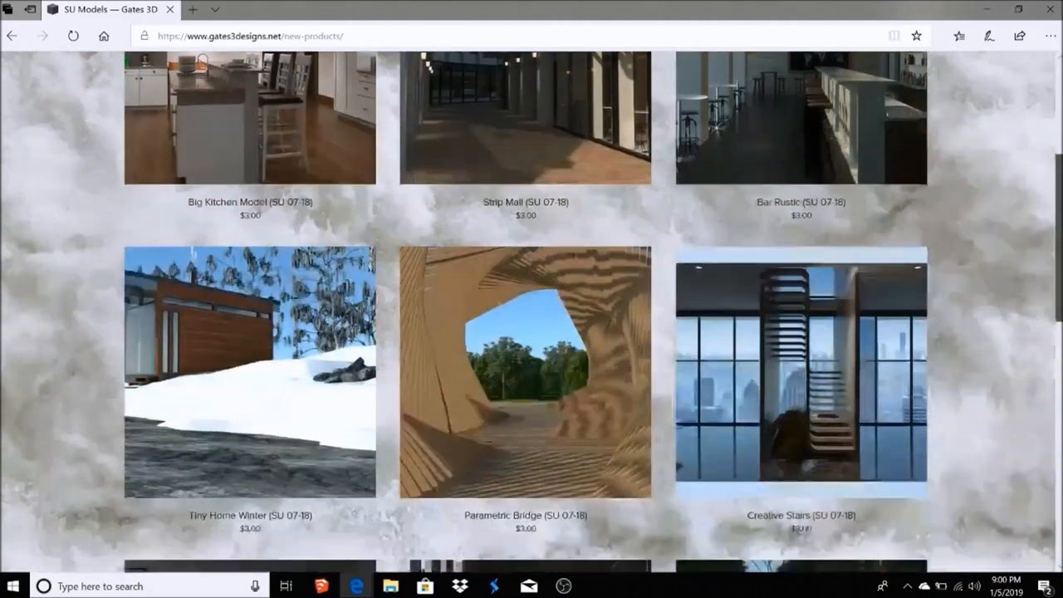
{"action": "scroll", "scroll_direction": "up", "scroll_amount": 3}
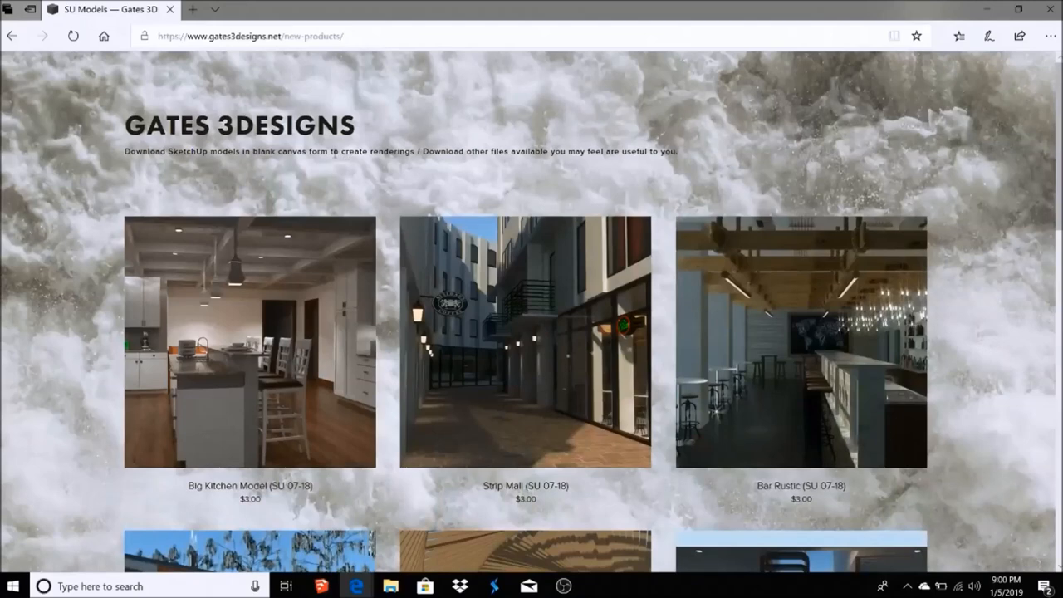